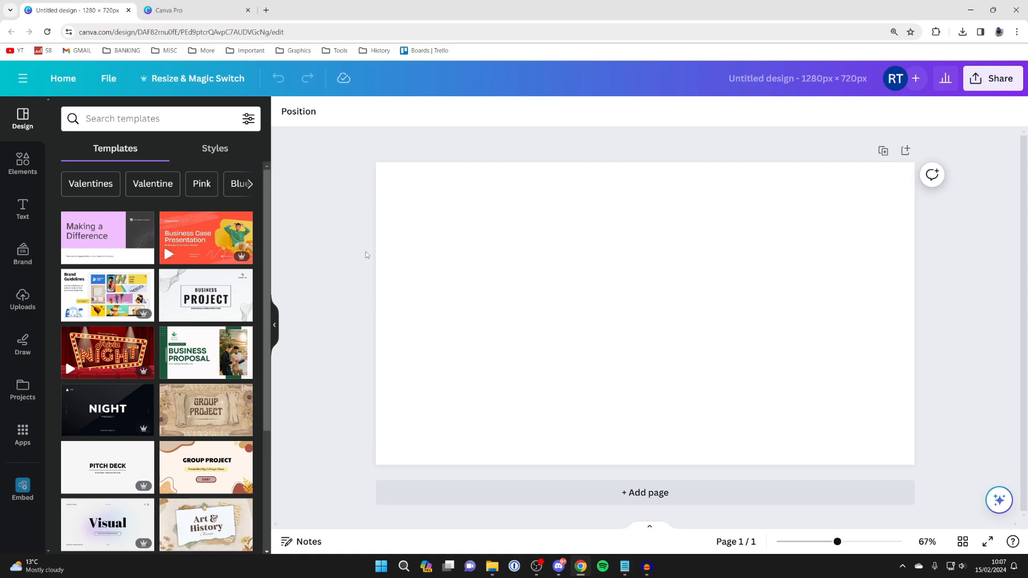
{"action": "mouse_move", "coordinate": [22, 301]}
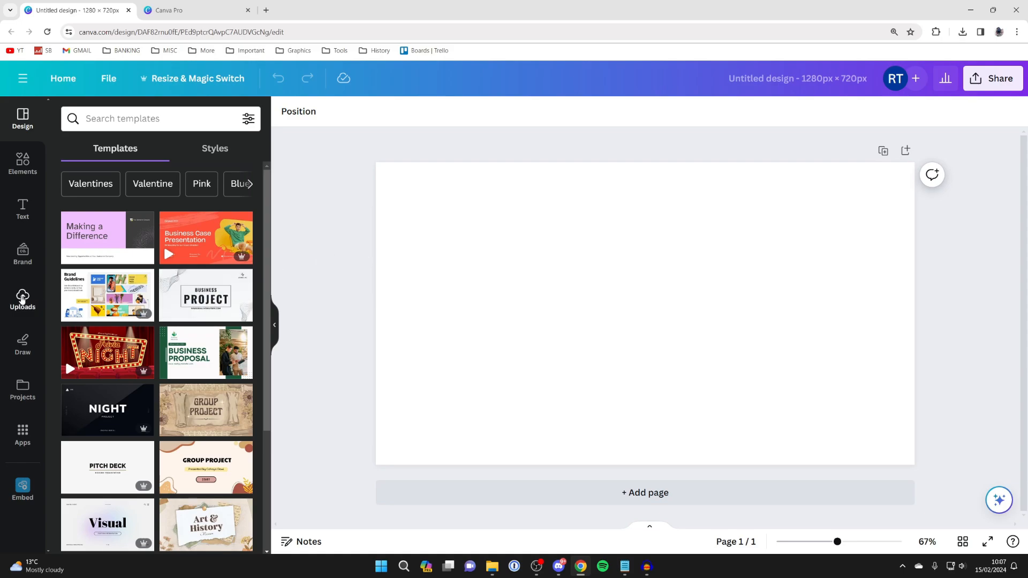
Show the uploads library with the previously uploaded portraits and camera image.
{"action": "left_click", "coordinate": [23, 300]}
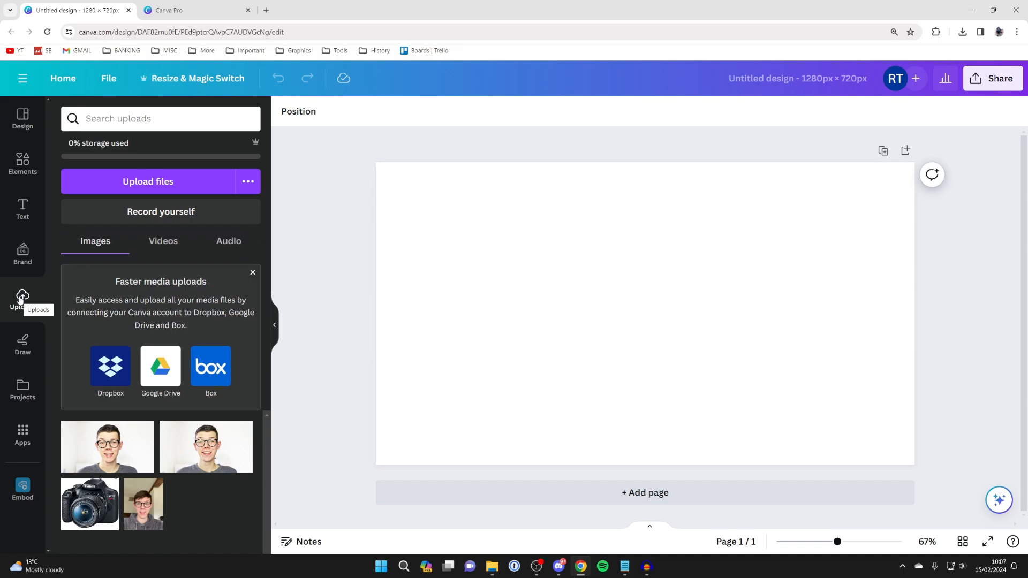
{"action": "mouse_move", "coordinate": [82, 447]}
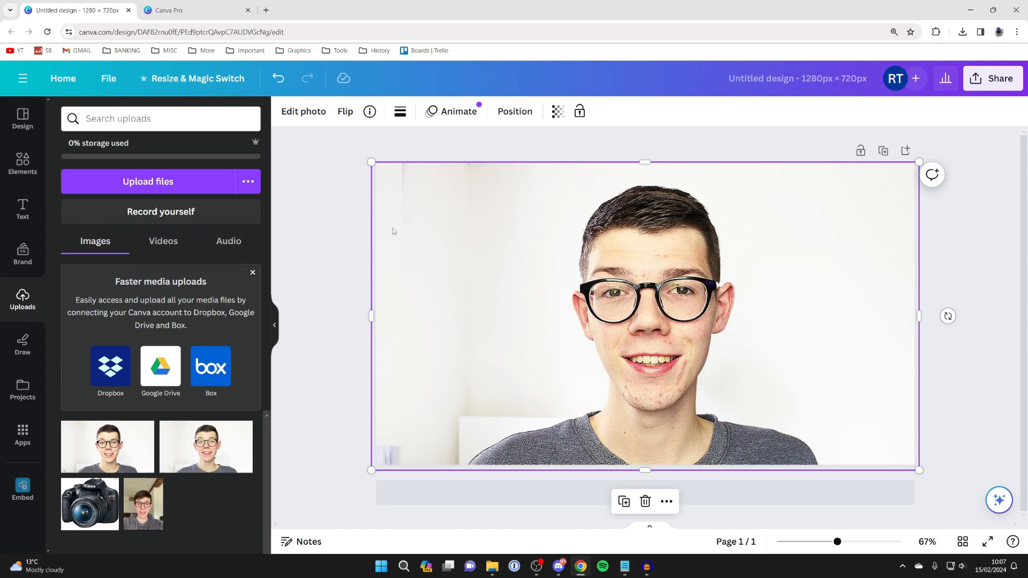
{"action": "mouse_move", "coordinate": [505, 300]}
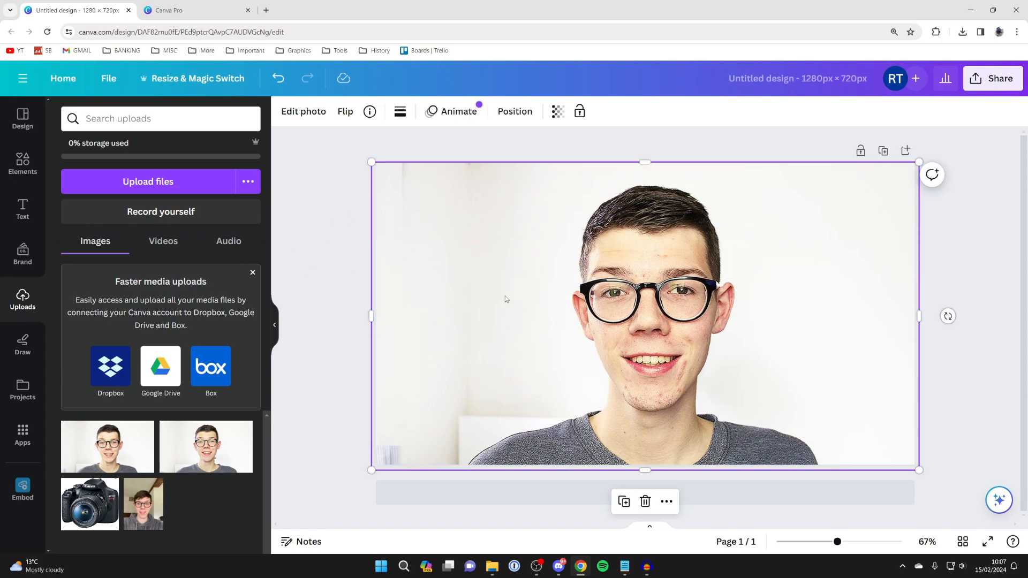
{"action": "mouse_move", "coordinate": [305, 102]}
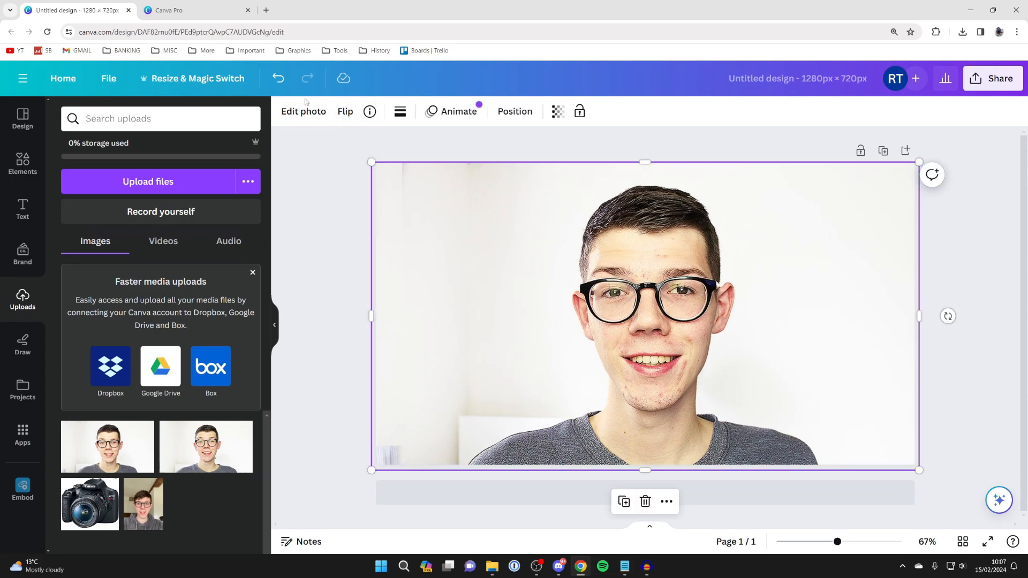
Open the portrait's photo editing effects, check the Canva Pro page, and return to the design.
{"action": "left_click", "coordinate": [303, 110]}
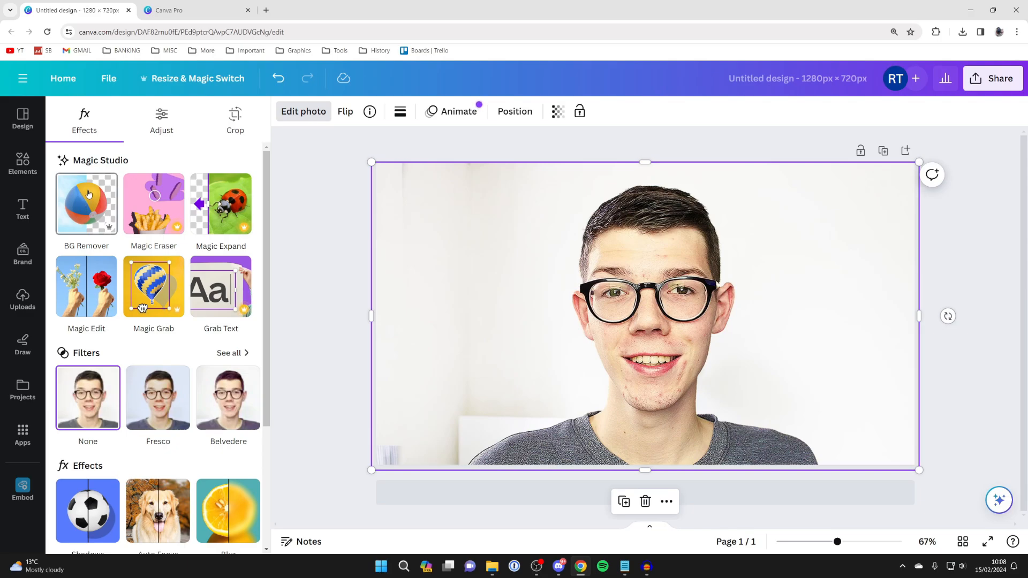
{"action": "left_click", "coordinate": [190, 10]}
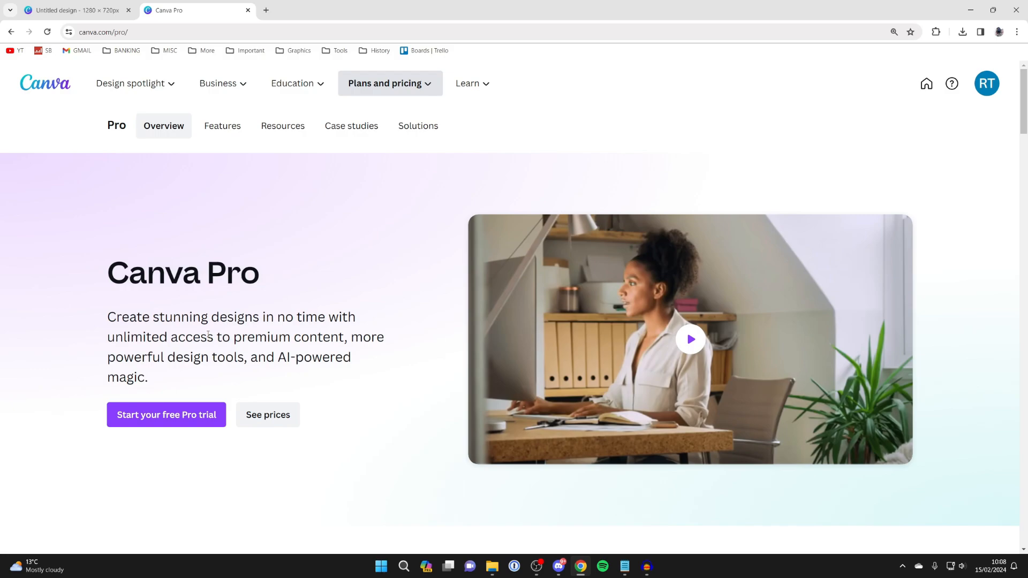
{"action": "scroll", "scroll_direction": "down", "scroll_amount": 3}
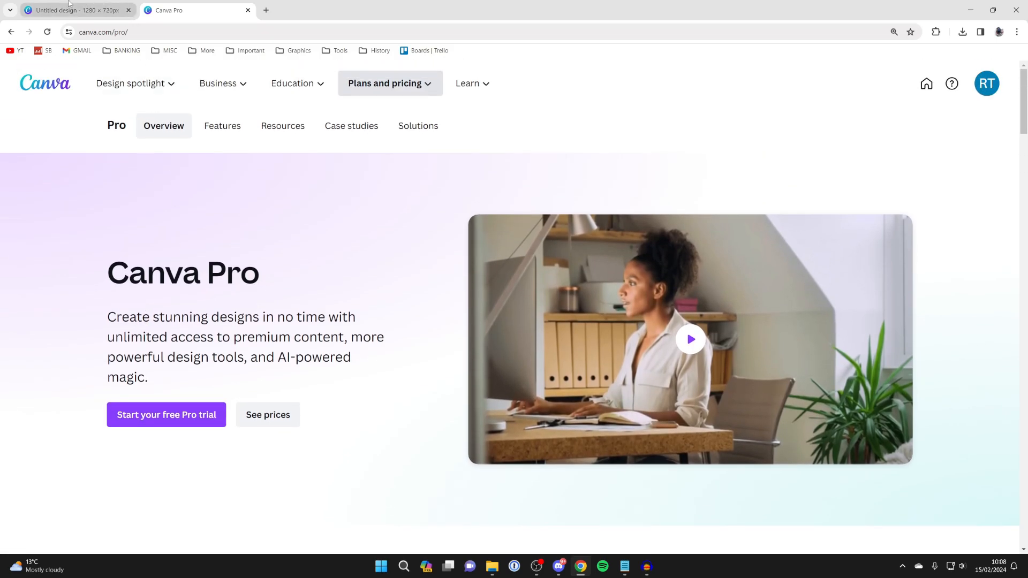
{"action": "left_click", "coordinate": [76, 9]}
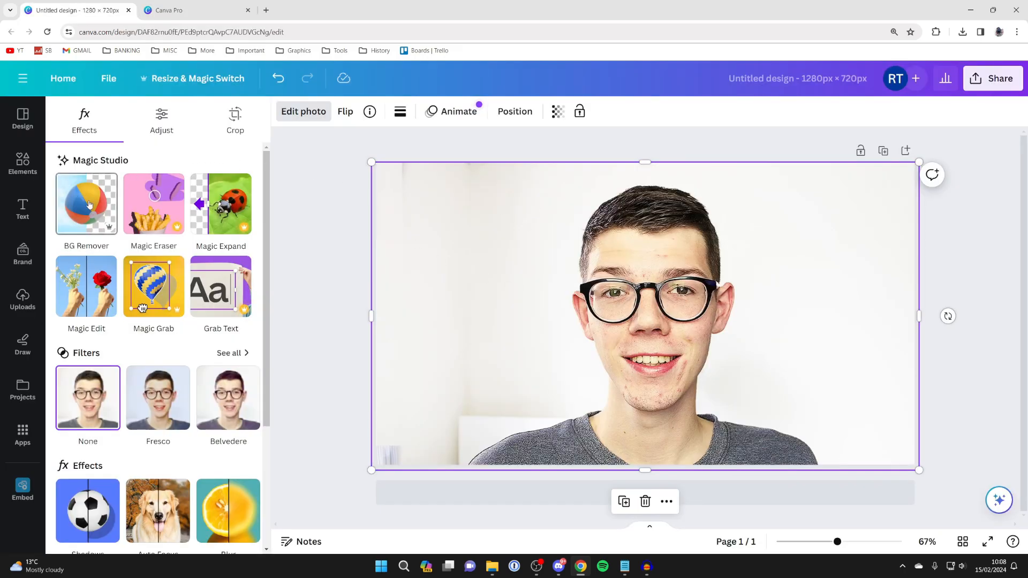
Apply BG Remover to cut the man out of the white background.
{"action": "left_click", "coordinate": [86, 204]}
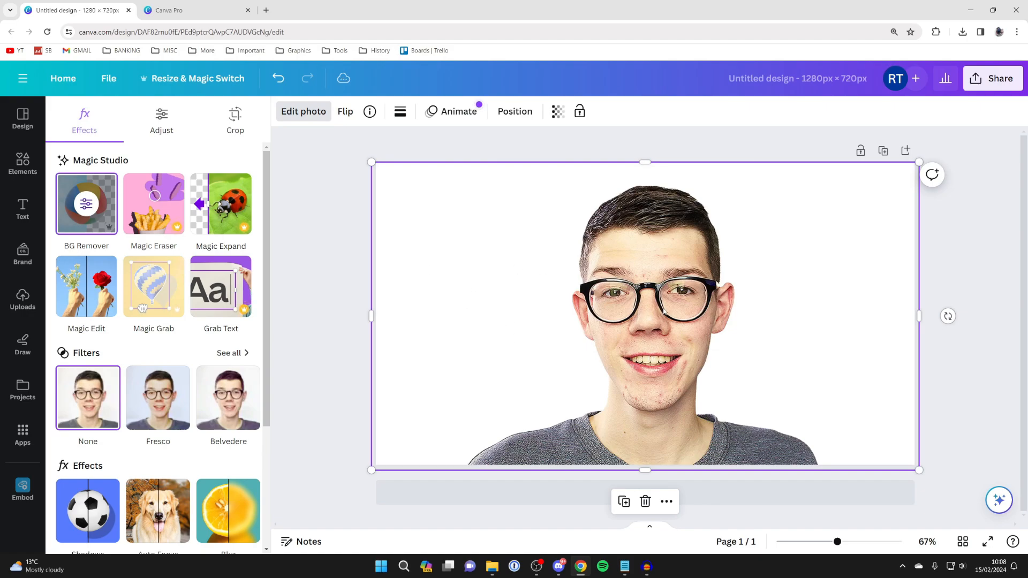
{"action": "mouse_move", "coordinate": [561, 339]}
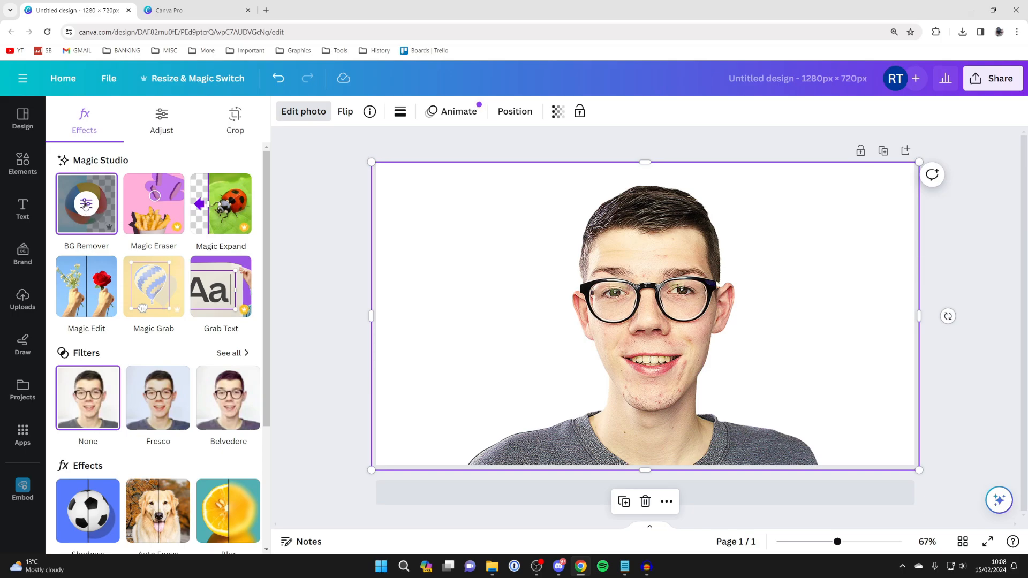
{"action": "mouse_move", "coordinate": [86, 203]}
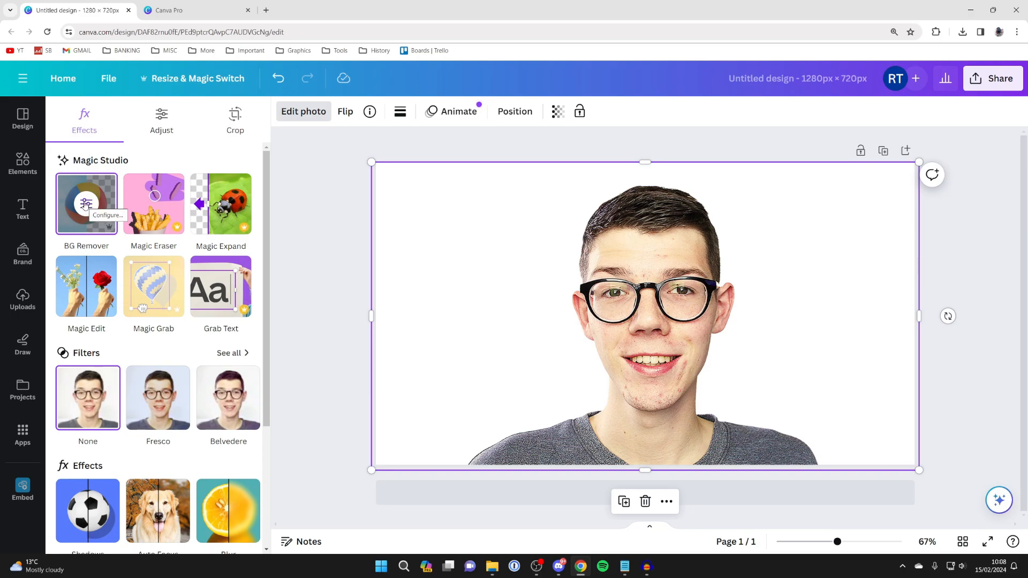
Open the BG Remover refinement brushes and select the Restore brush.
{"action": "left_click", "coordinate": [85, 203]}
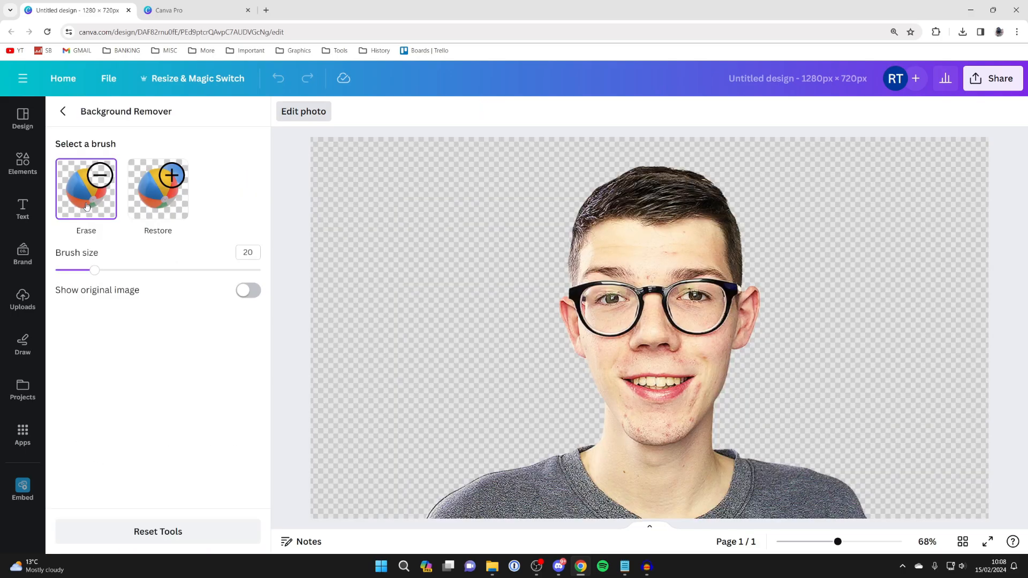
{"action": "mouse_move", "coordinate": [134, 206]}
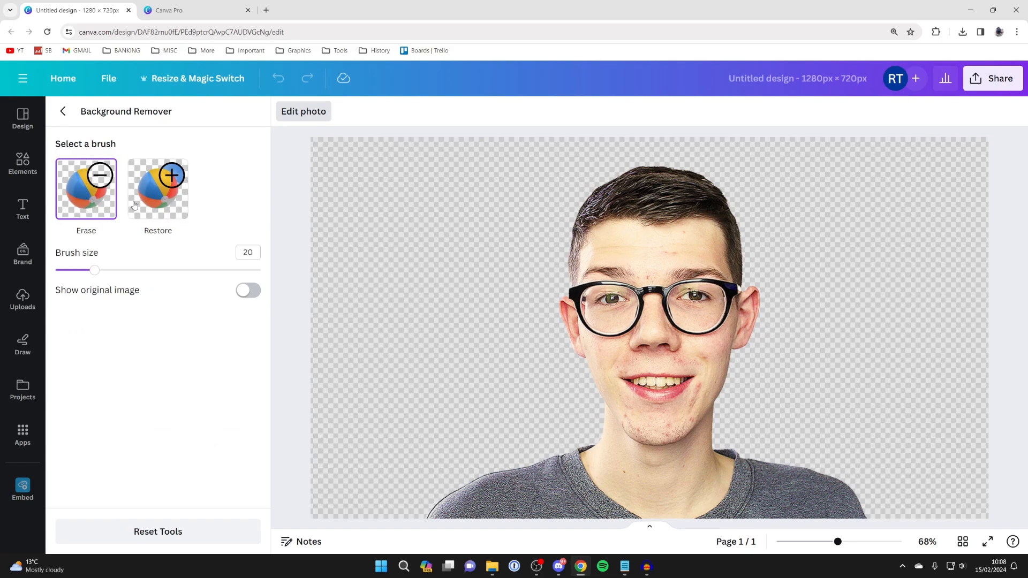
{"action": "mouse_move", "coordinate": [99, 270]}
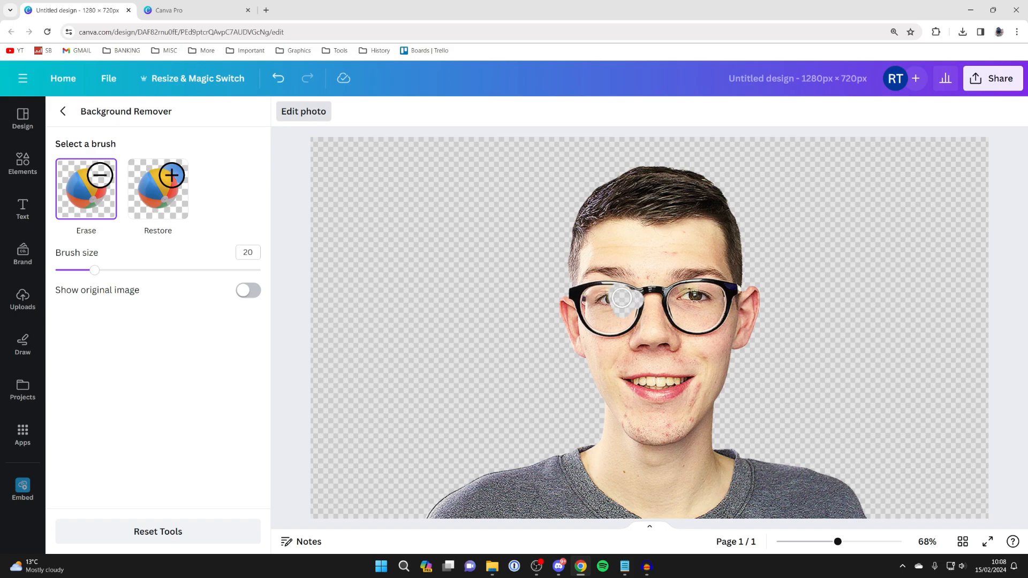
{"action": "left_click", "coordinate": [157, 189]}
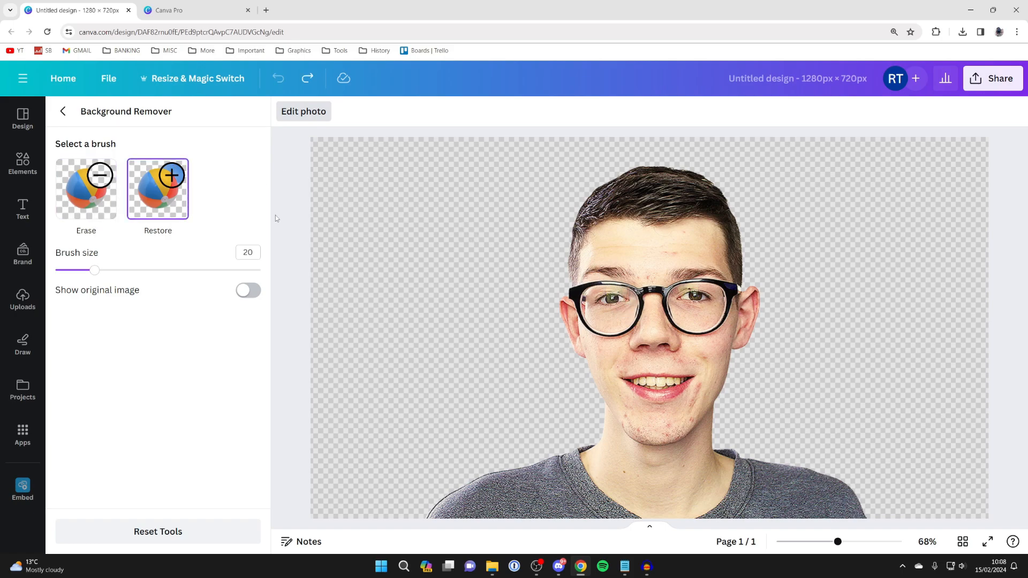